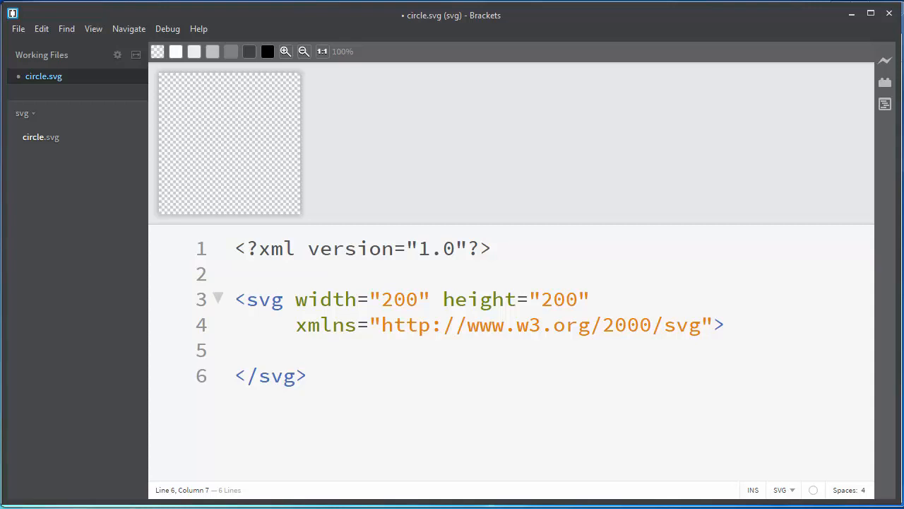
- Place the cursor at the end of line 5 inside the empty svg element
click(307, 375)
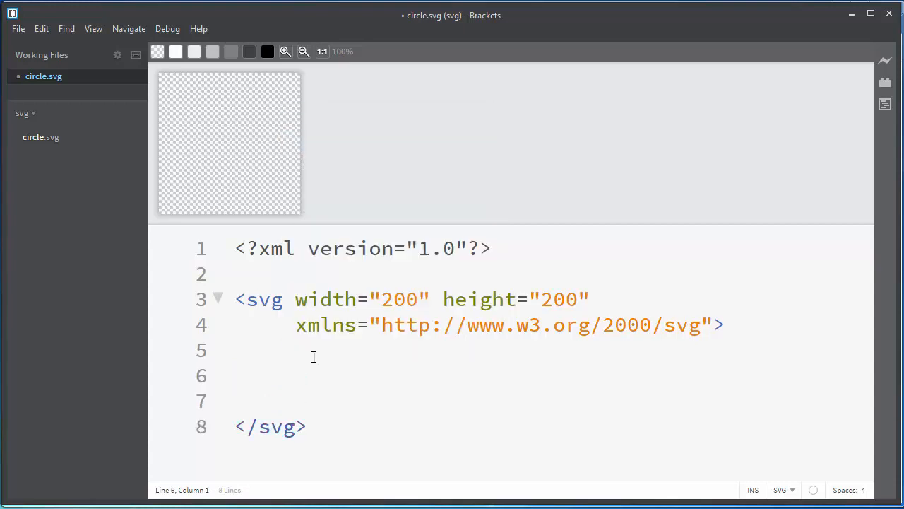
- Type <circle cx="100" cy="100" r="50"> on line 6 inside the svg
text(<circl)
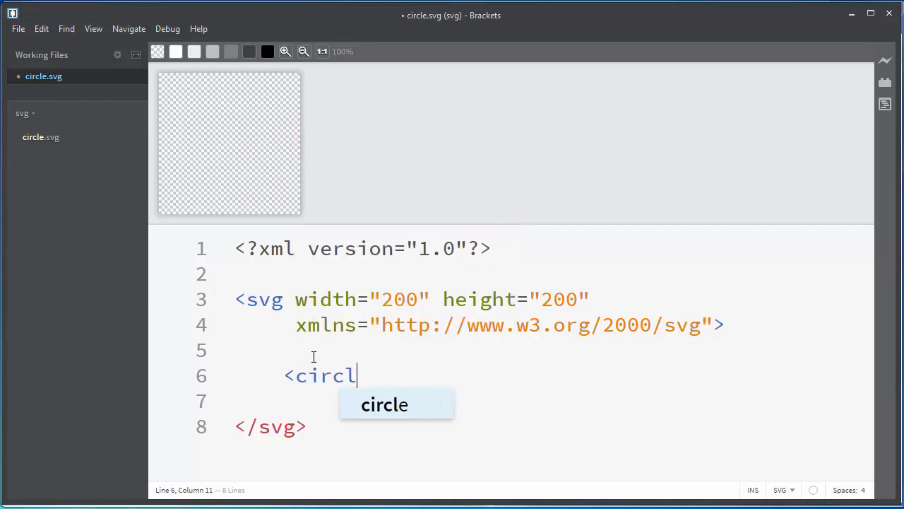
text(e)
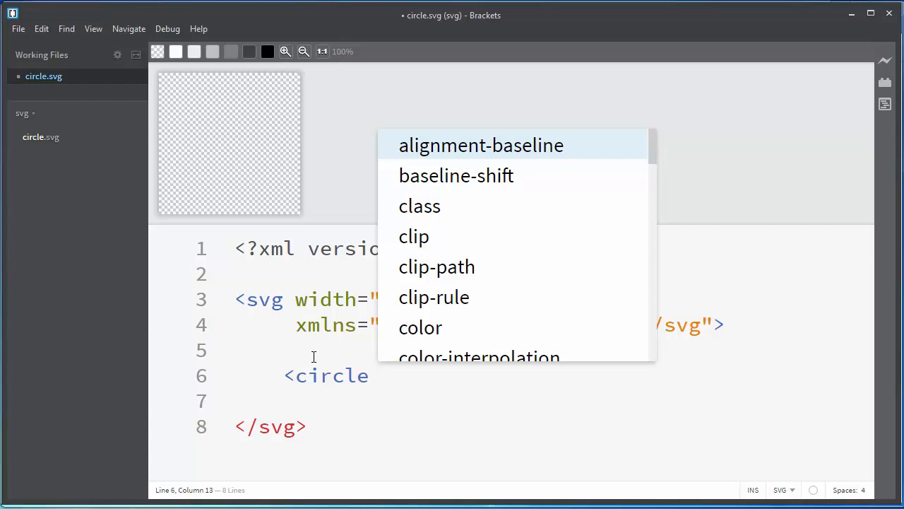
text(" ")
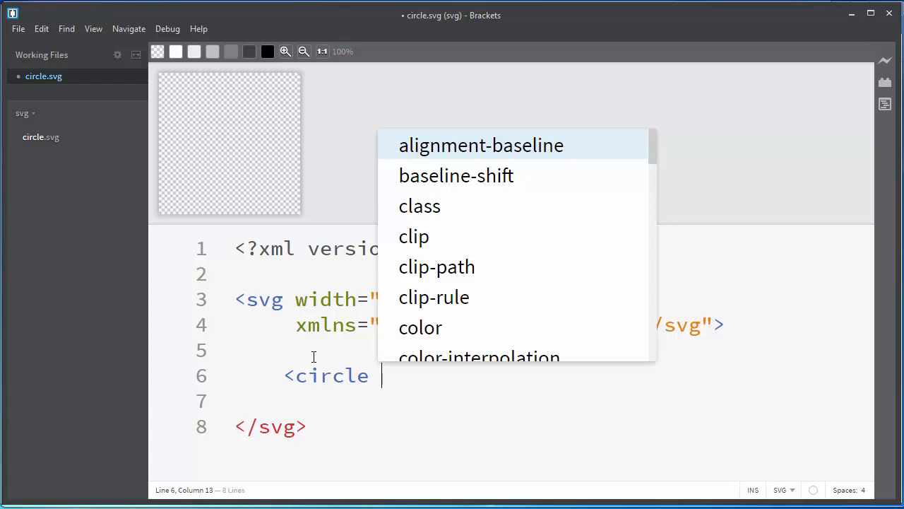
text(cx=)
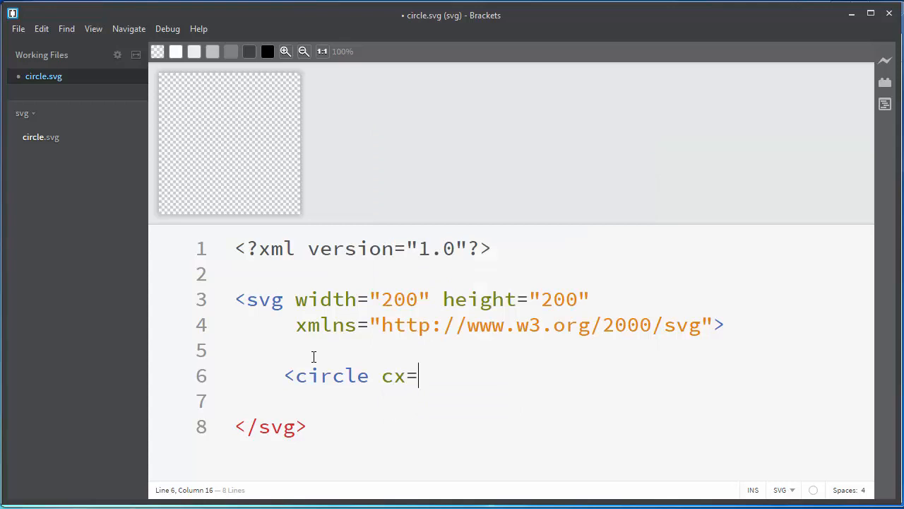
text("1")
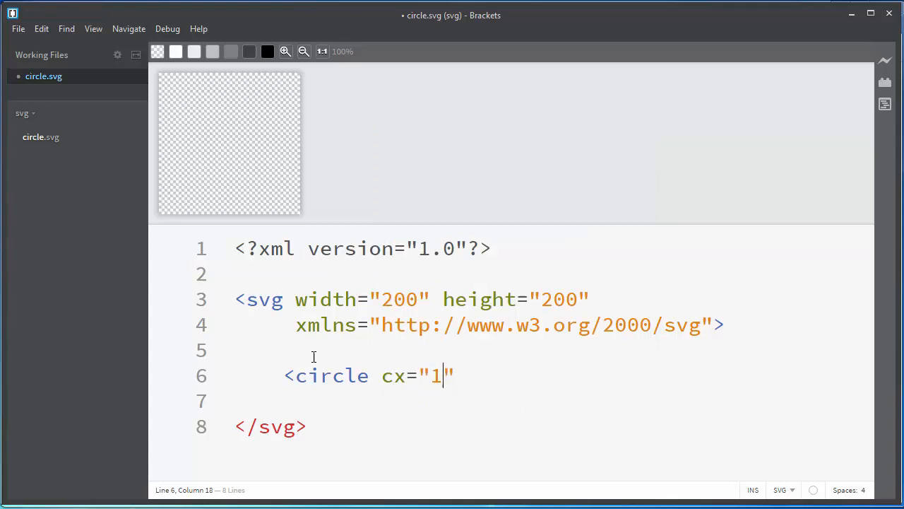
text(00)
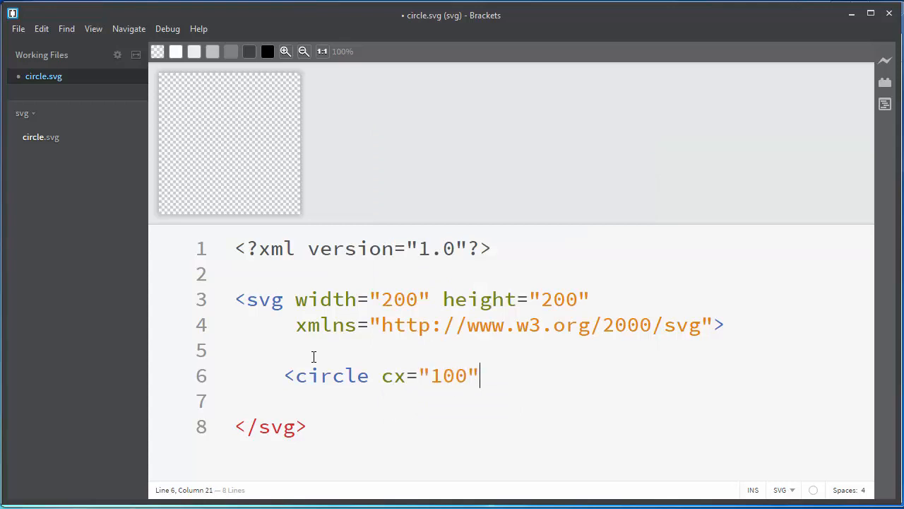
text(cy)
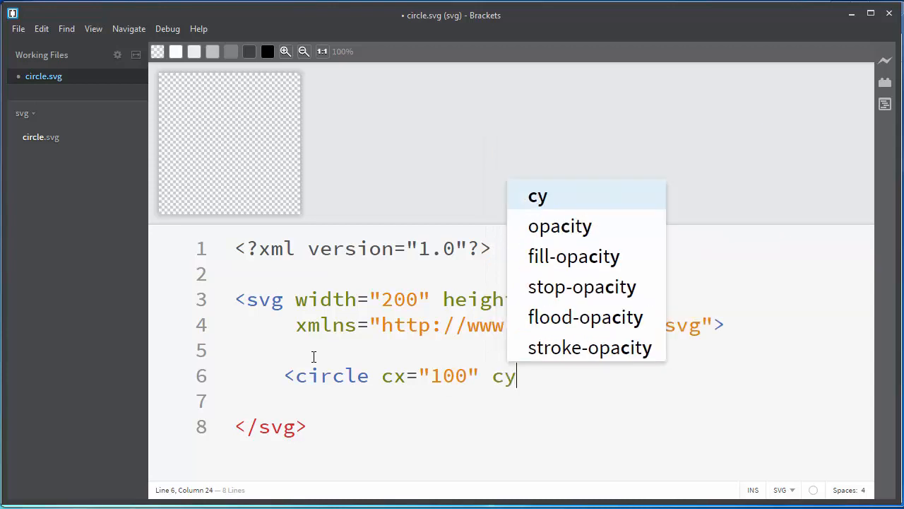
text(="10")
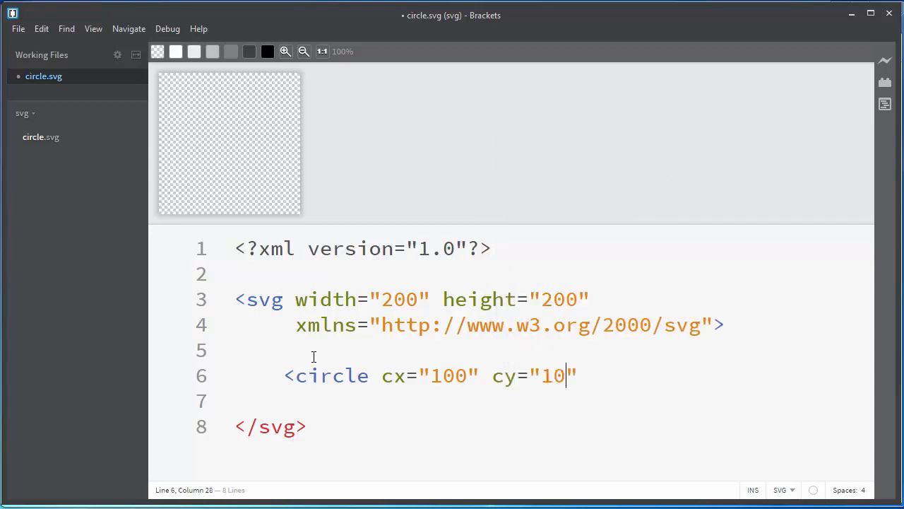
text(0" r=)
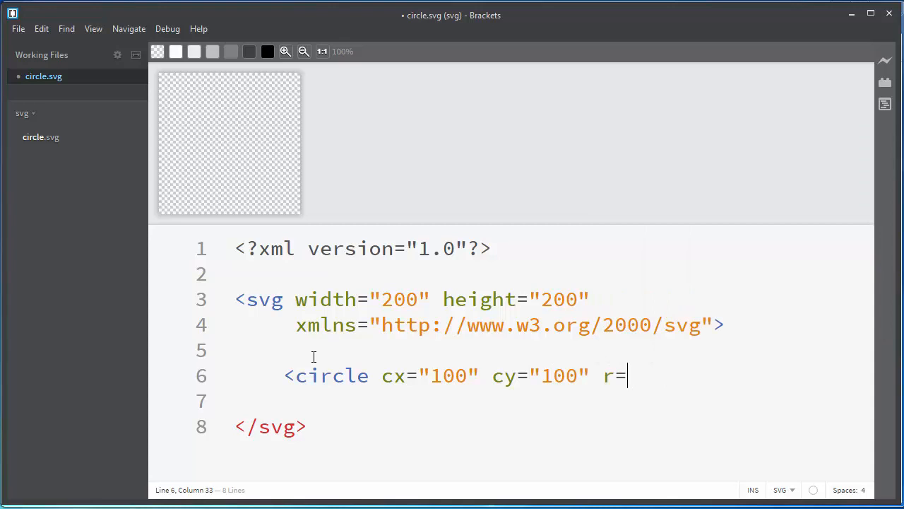
text("50">)
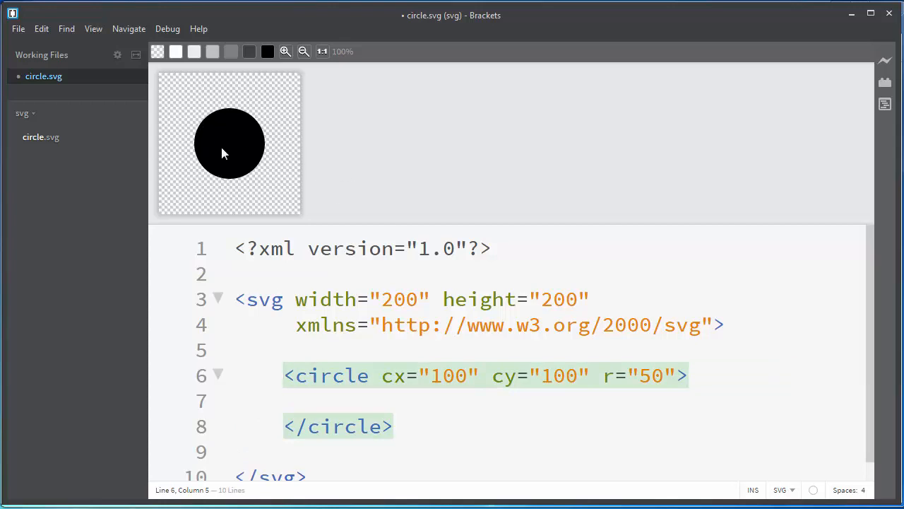
mouse_move(233, 154)
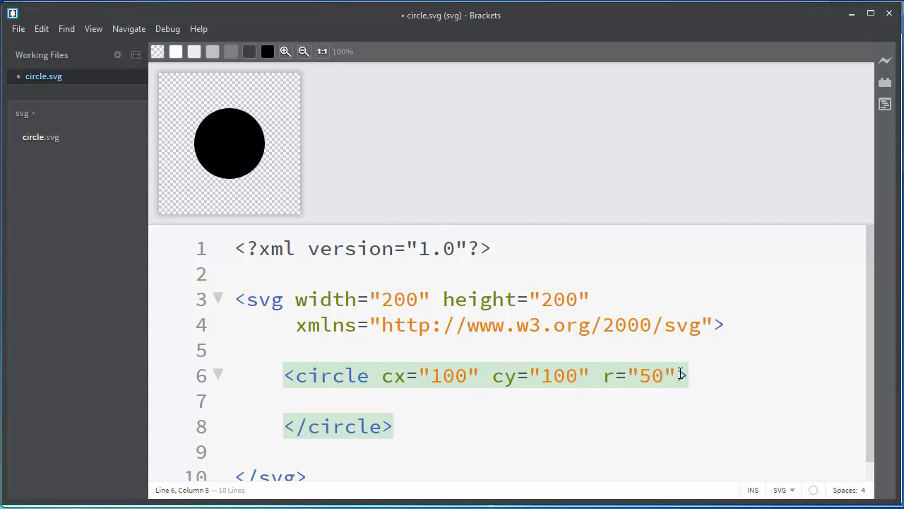
- Add an unfinished style="fill: " attribute to the circle tag
text(style=)
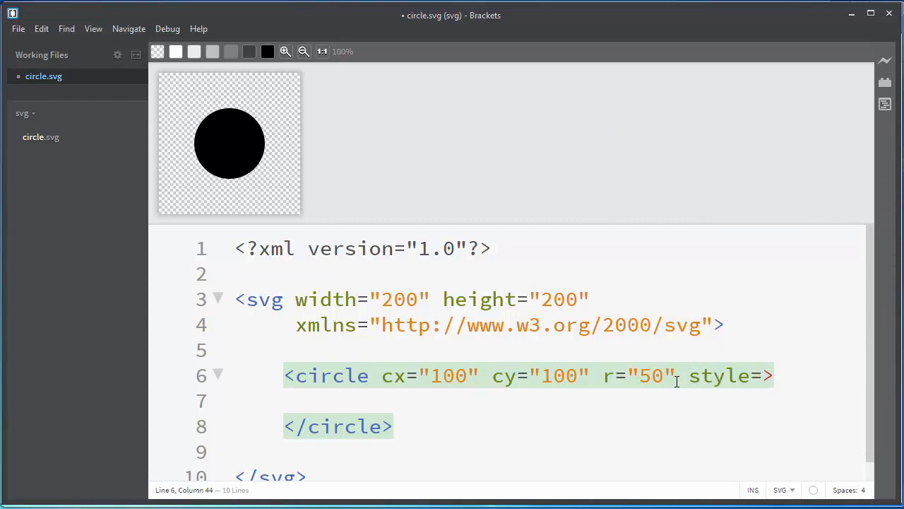
text("">)
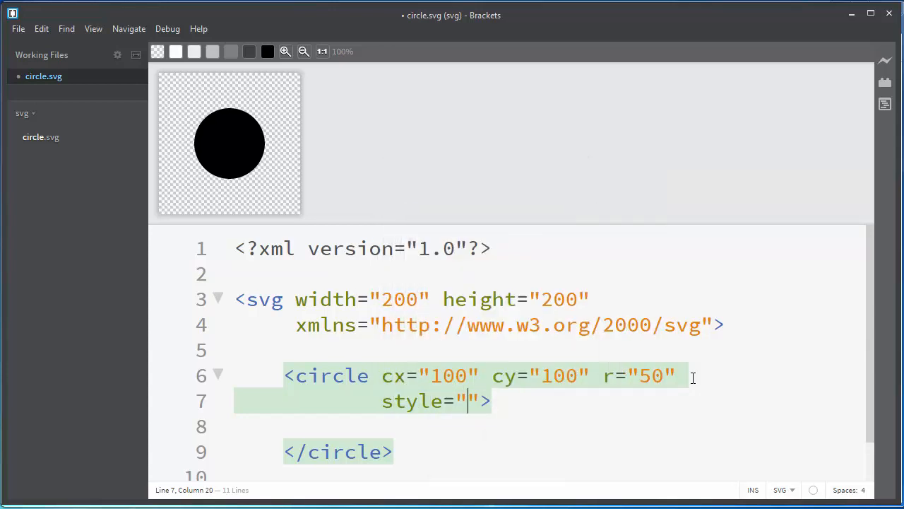
text(f)
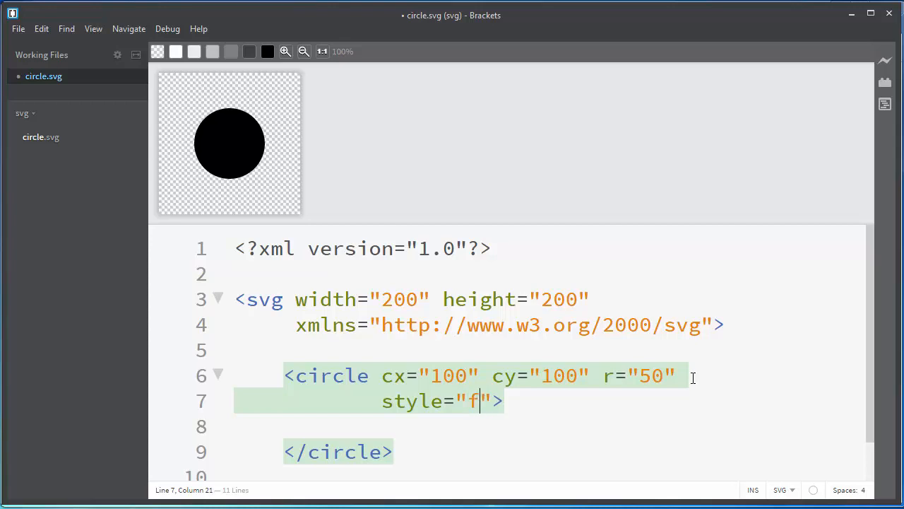
text(ill:)
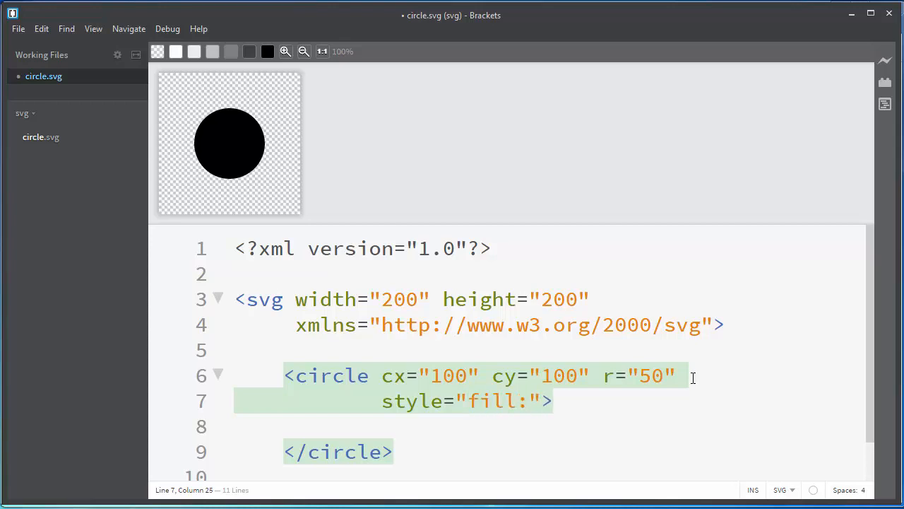
text(" ")
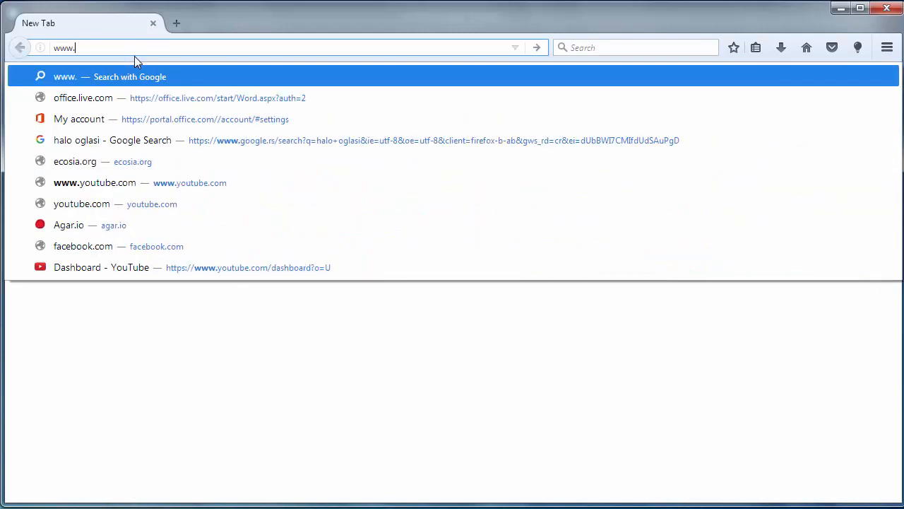
- Go to paletton.com in a new Firefox tab
text(paletton.com/#uid=1000u0kllllaFw0g0qFqFg0w0aF)
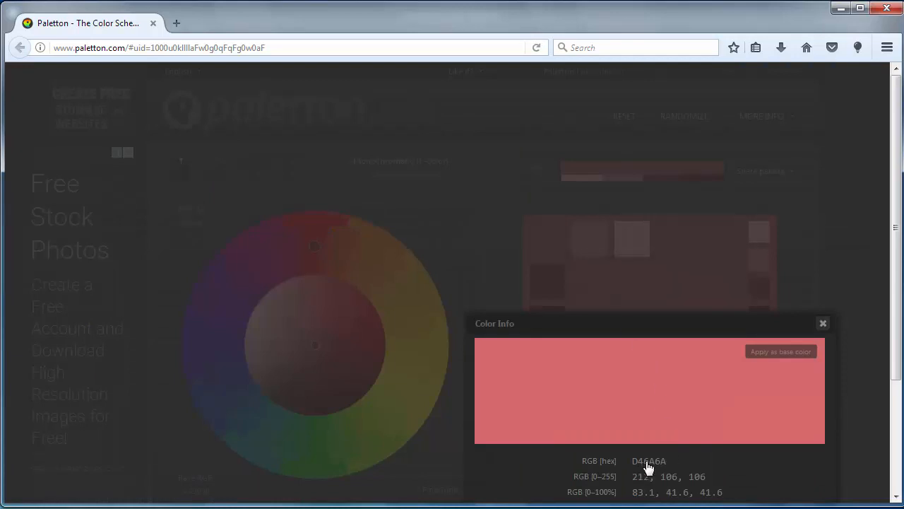
- Copy the D46A6A hex value from Paletton's Color Info dialog
right_click(648, 460)
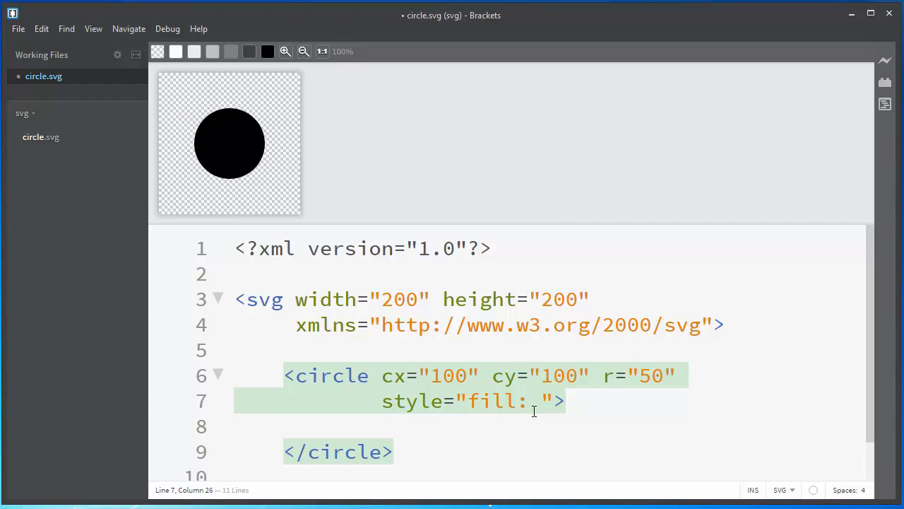
- Enter #D46A6A as the fill colour and select the value
text(D46A6A)
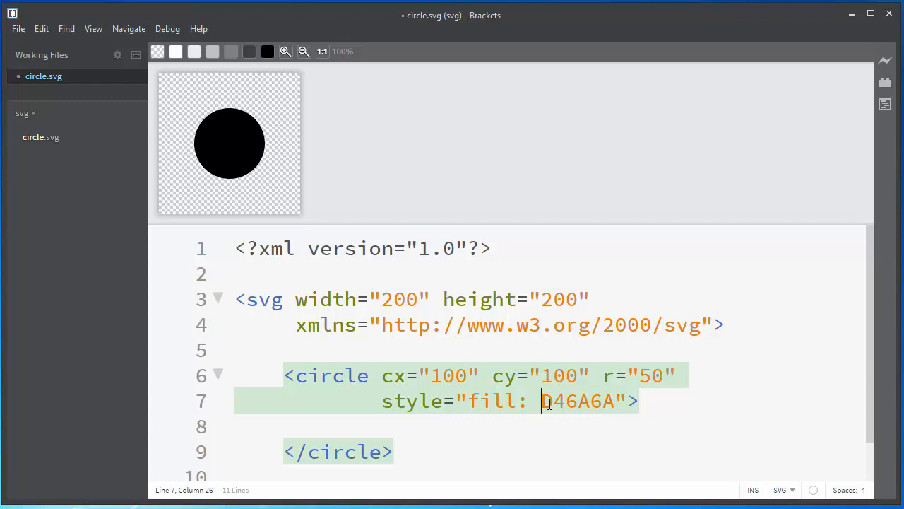
text(#)
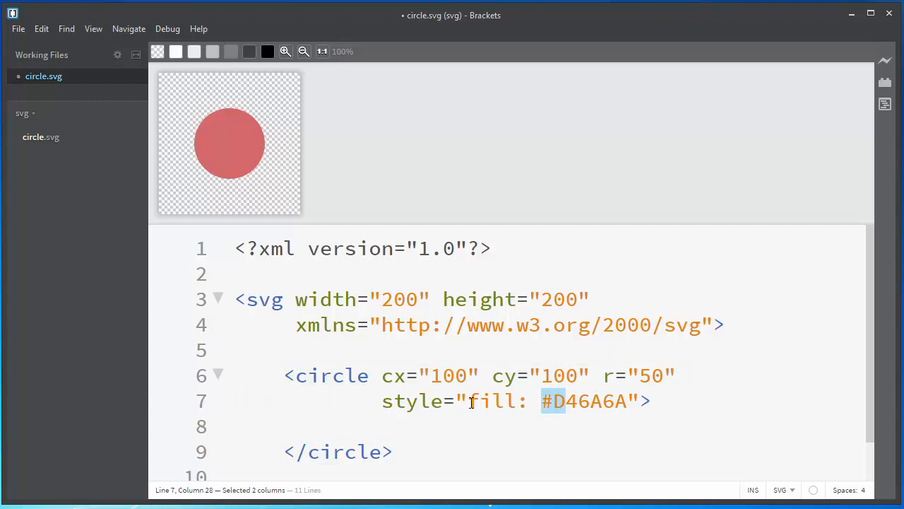
drag(544, 401, 629, 401)
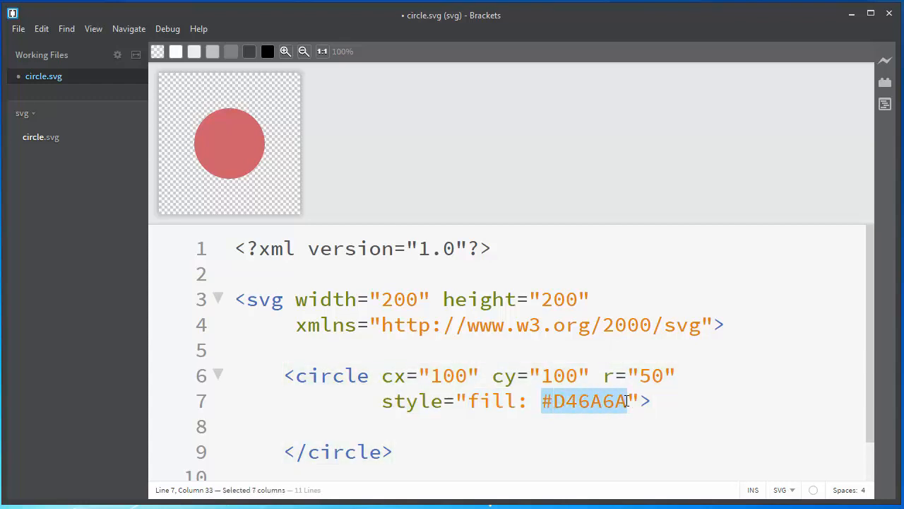